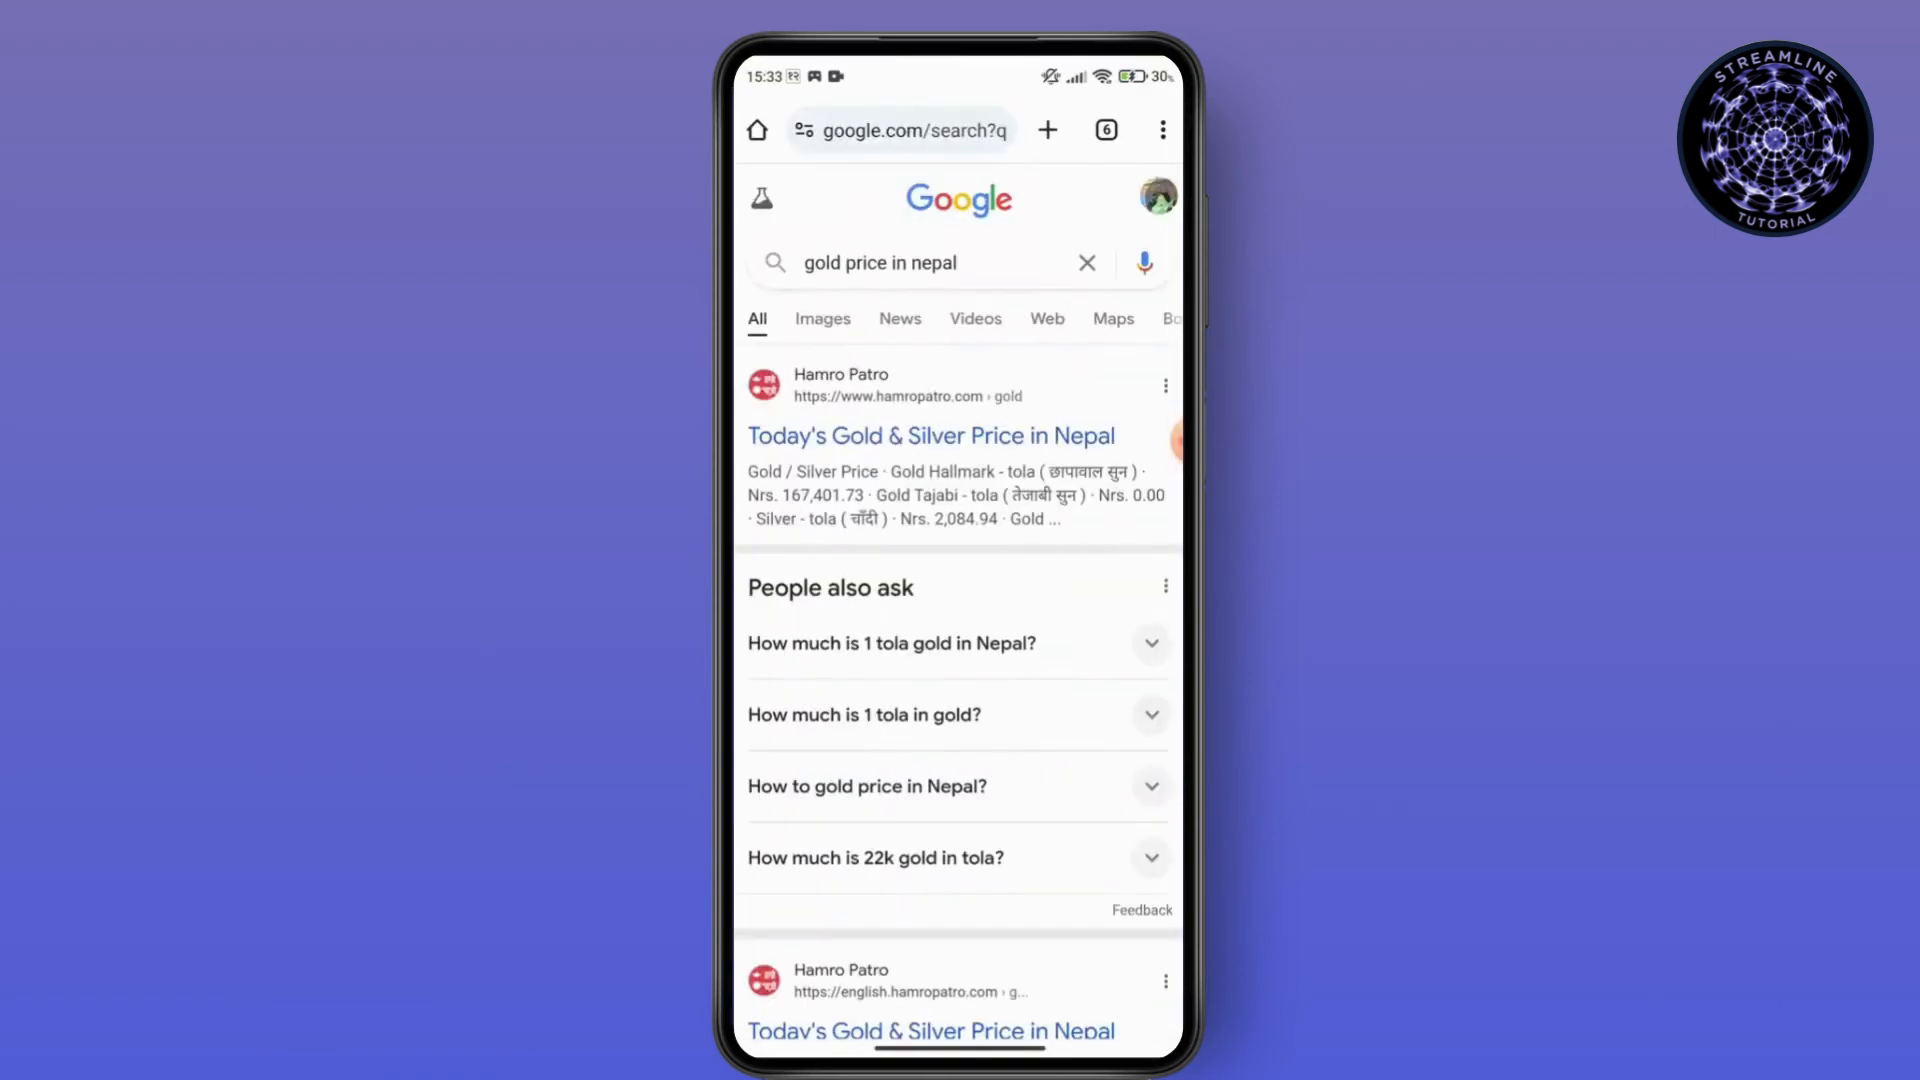
Search 'picture with emoji' images and download the HubSpot laughing-emoji person photo
{"action": "type", "text": "oji"}
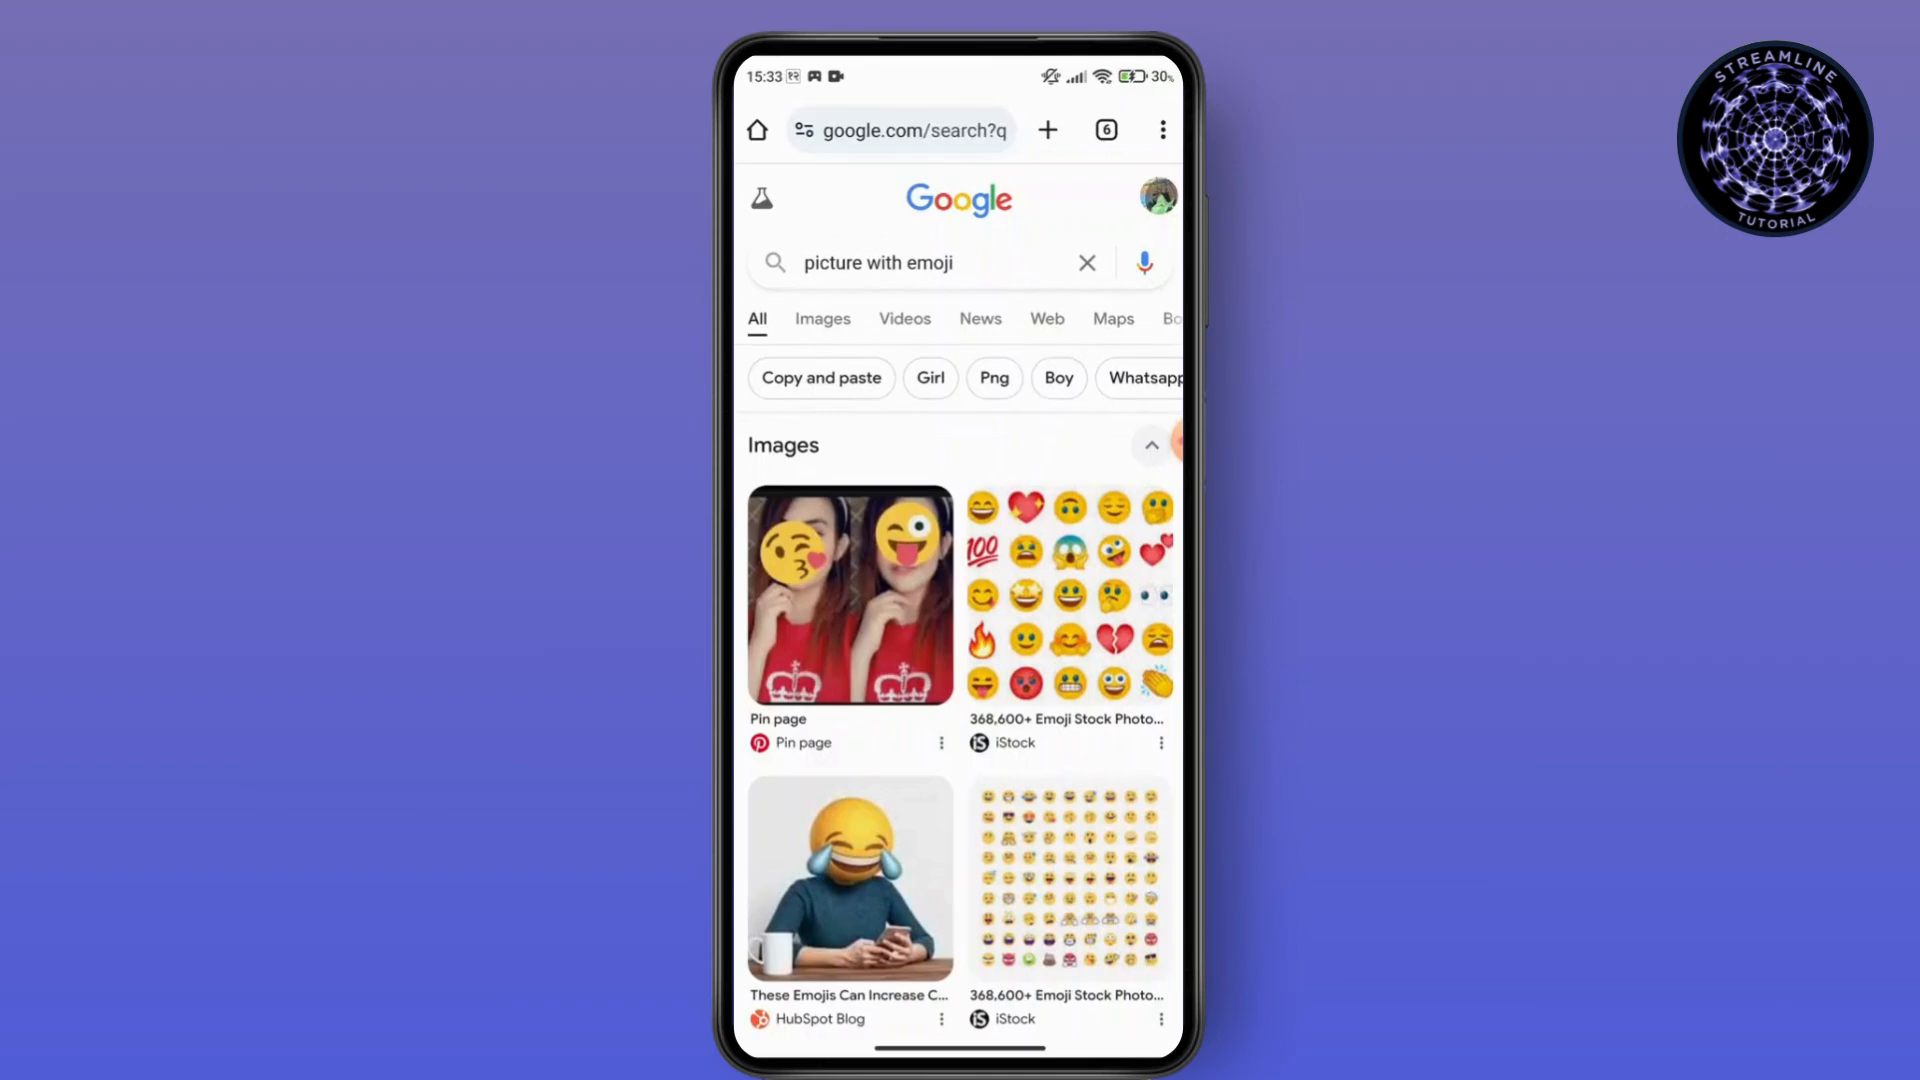
{"action": "left_click", "coordinate": [822, 317]}
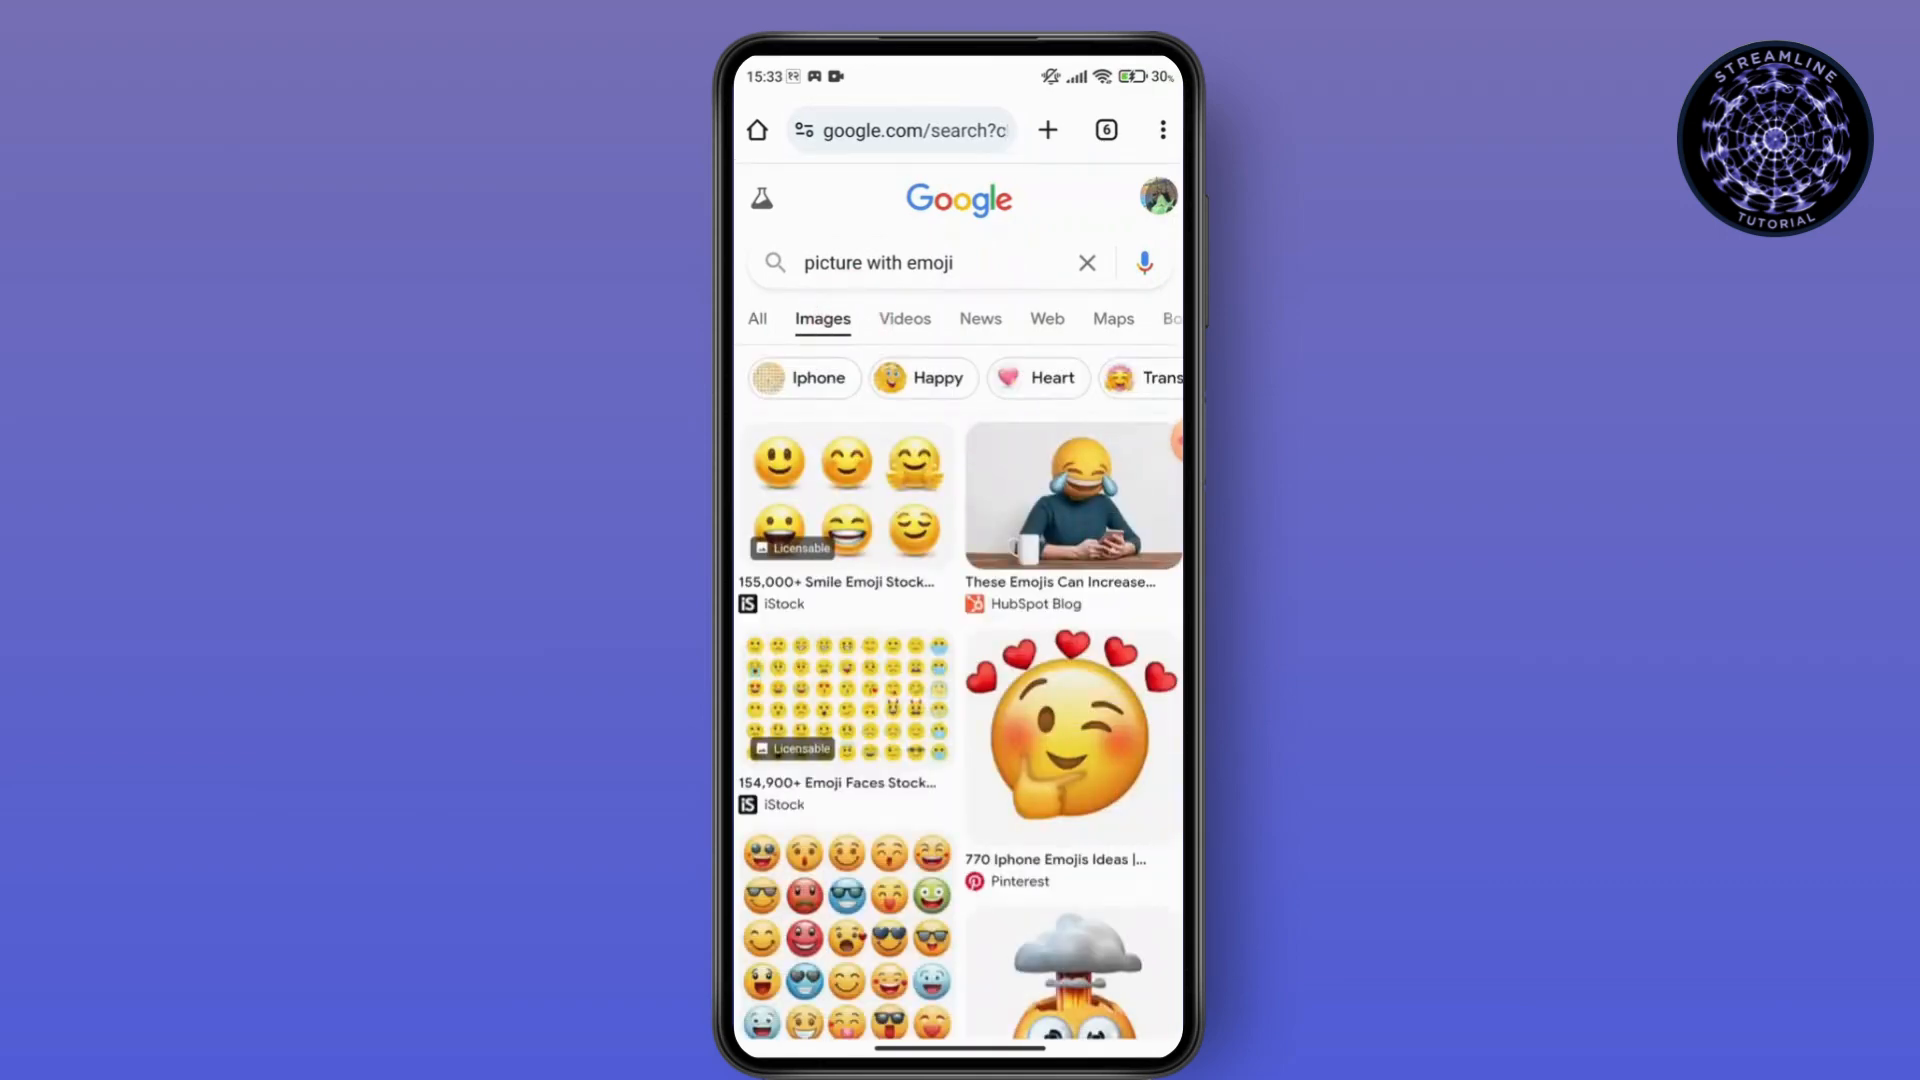
{"action": "left_click", "coordinate": [1069, 496]}
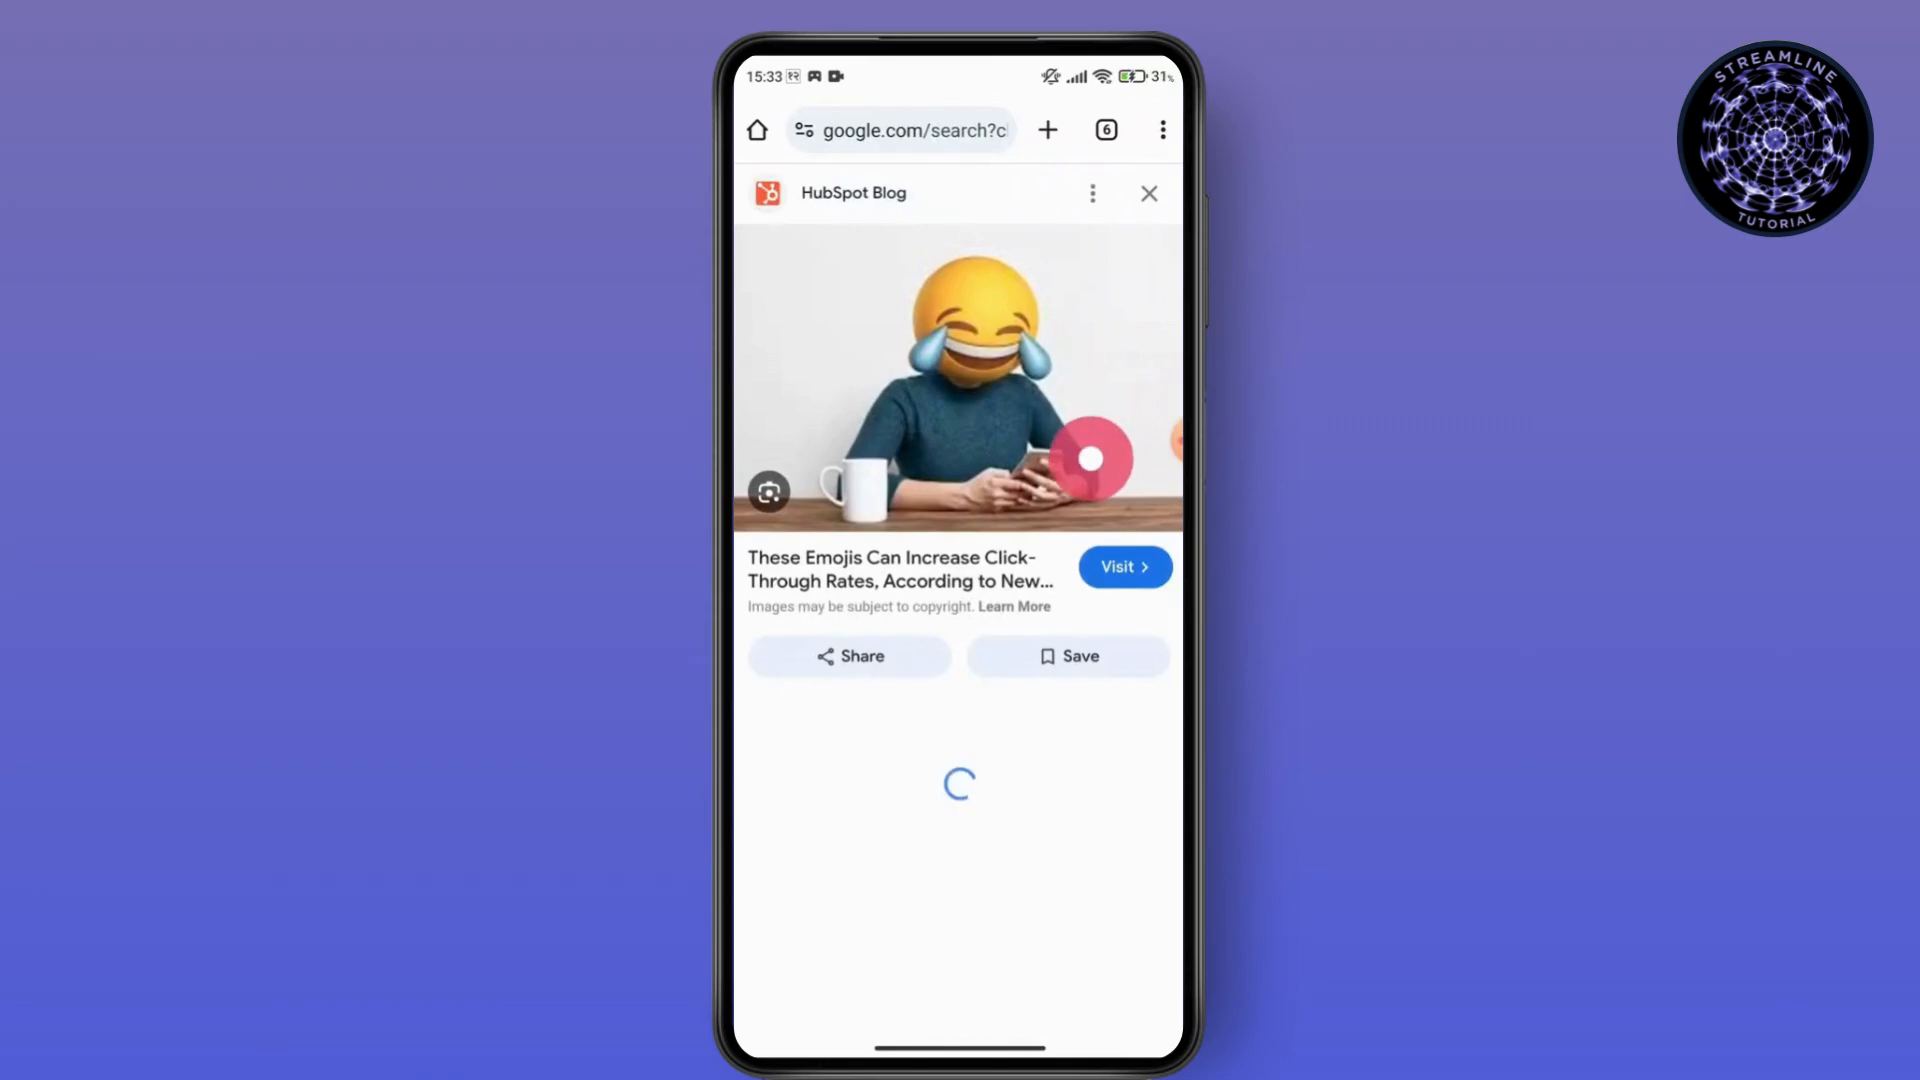
{"action": "left_click", "coordinate": [1067, 656]}
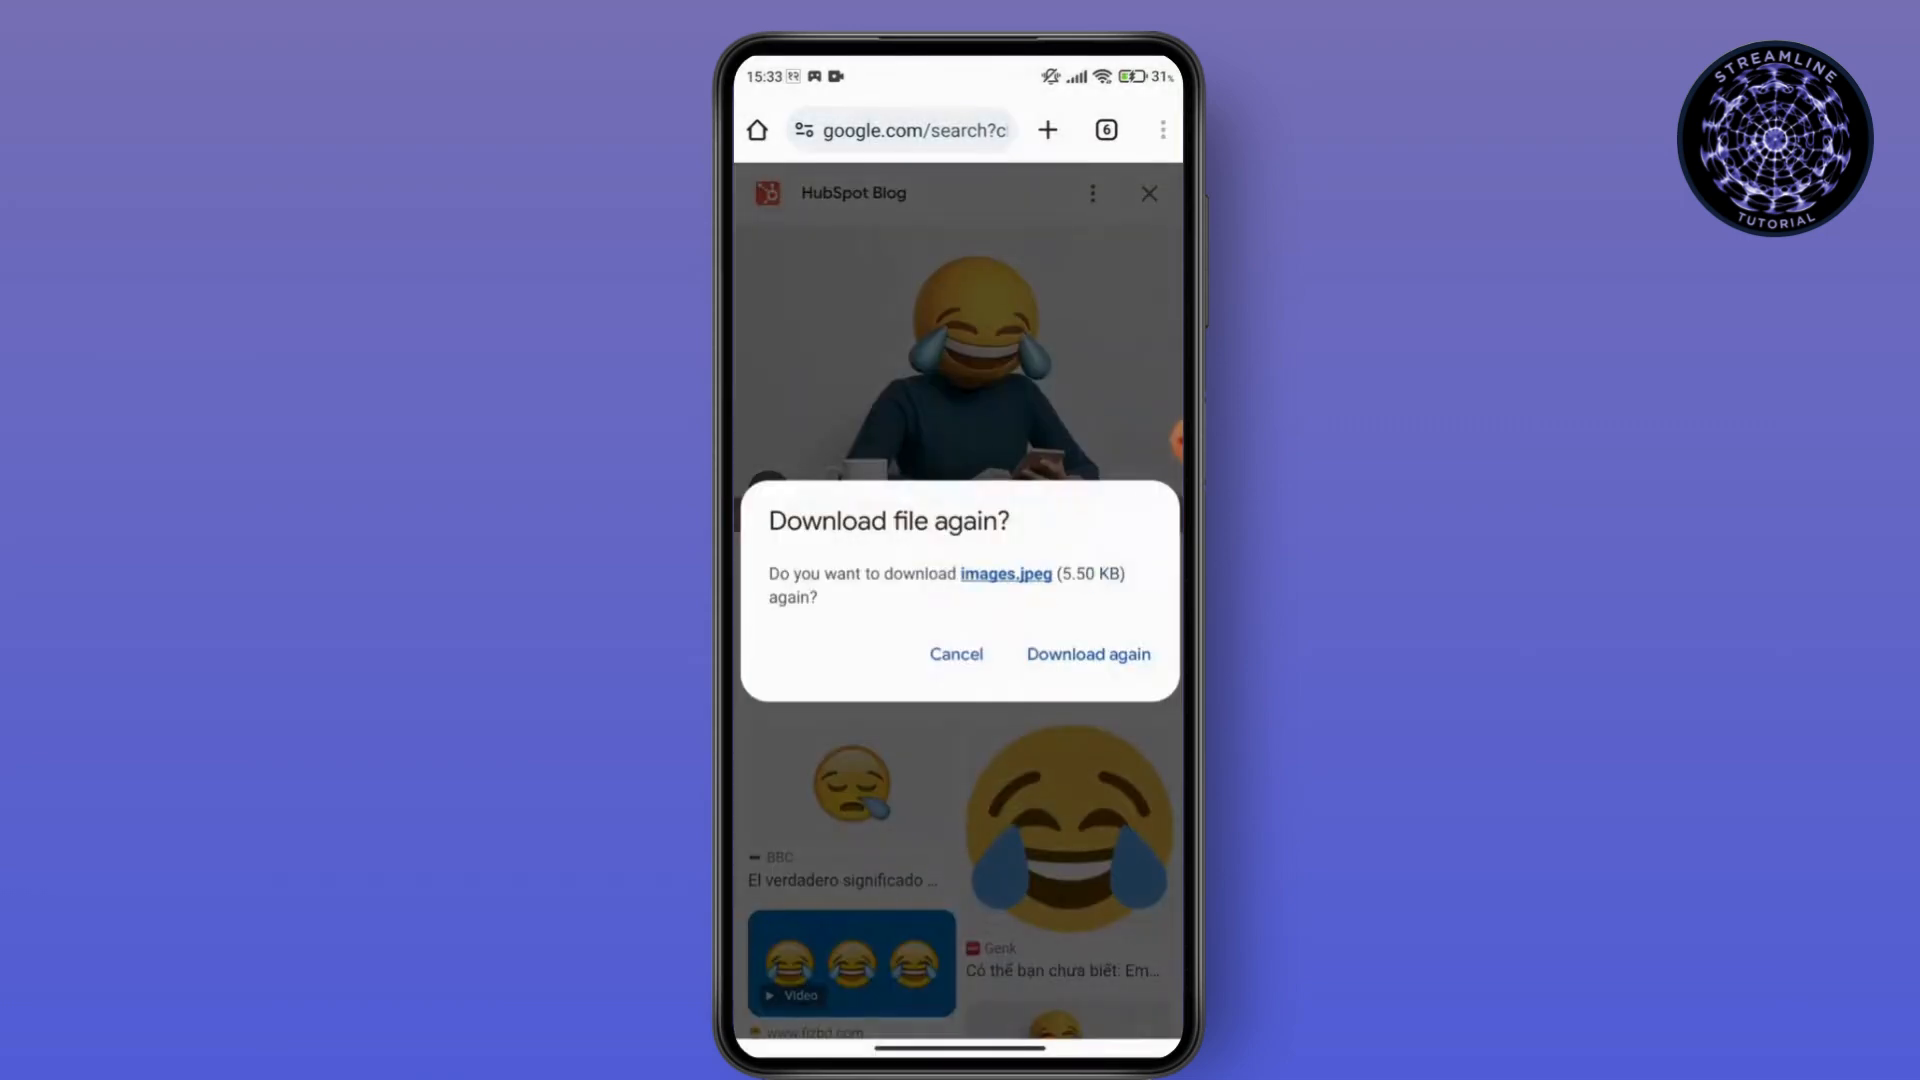
{"action": "left_click", "coordinate": [1086, 653]}
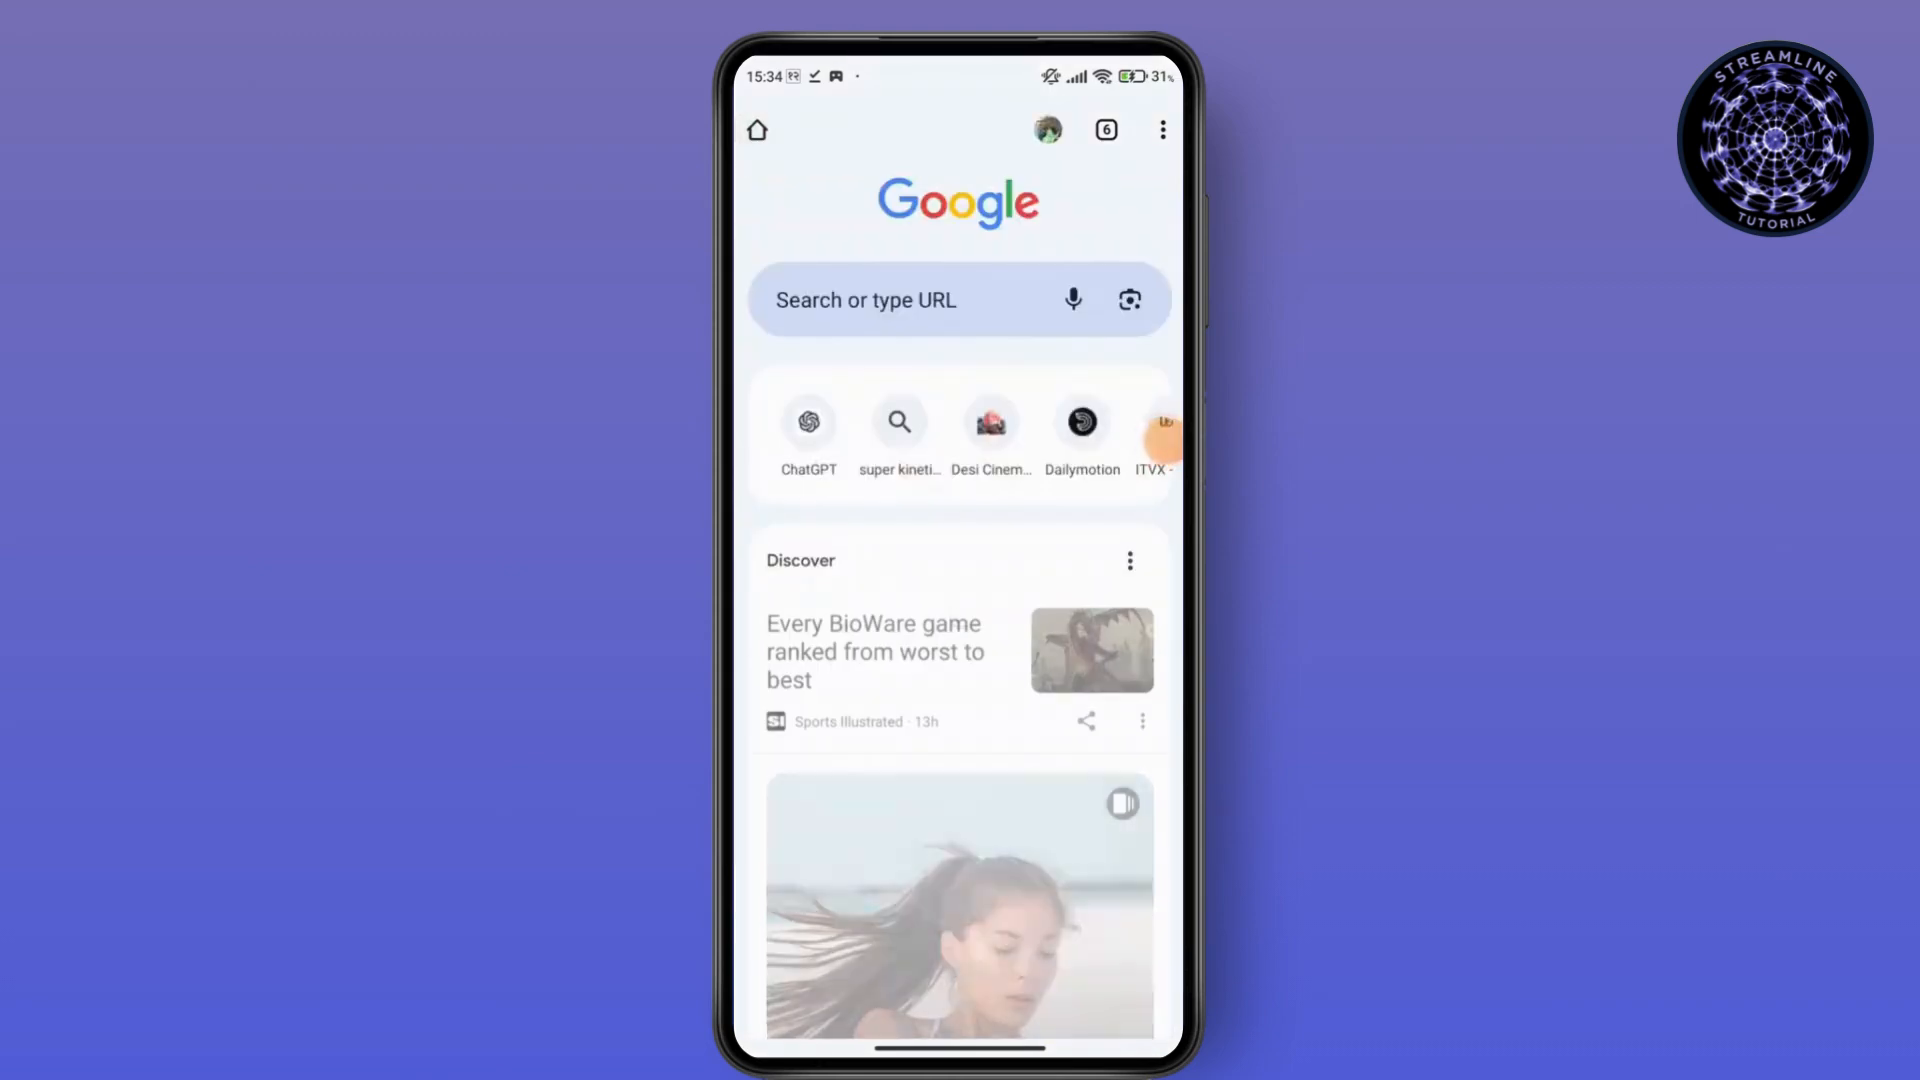
Go to anieraser.media.io and choose 'Try It On Web'
{"action": "type", "text": "anieraser.media.io"}
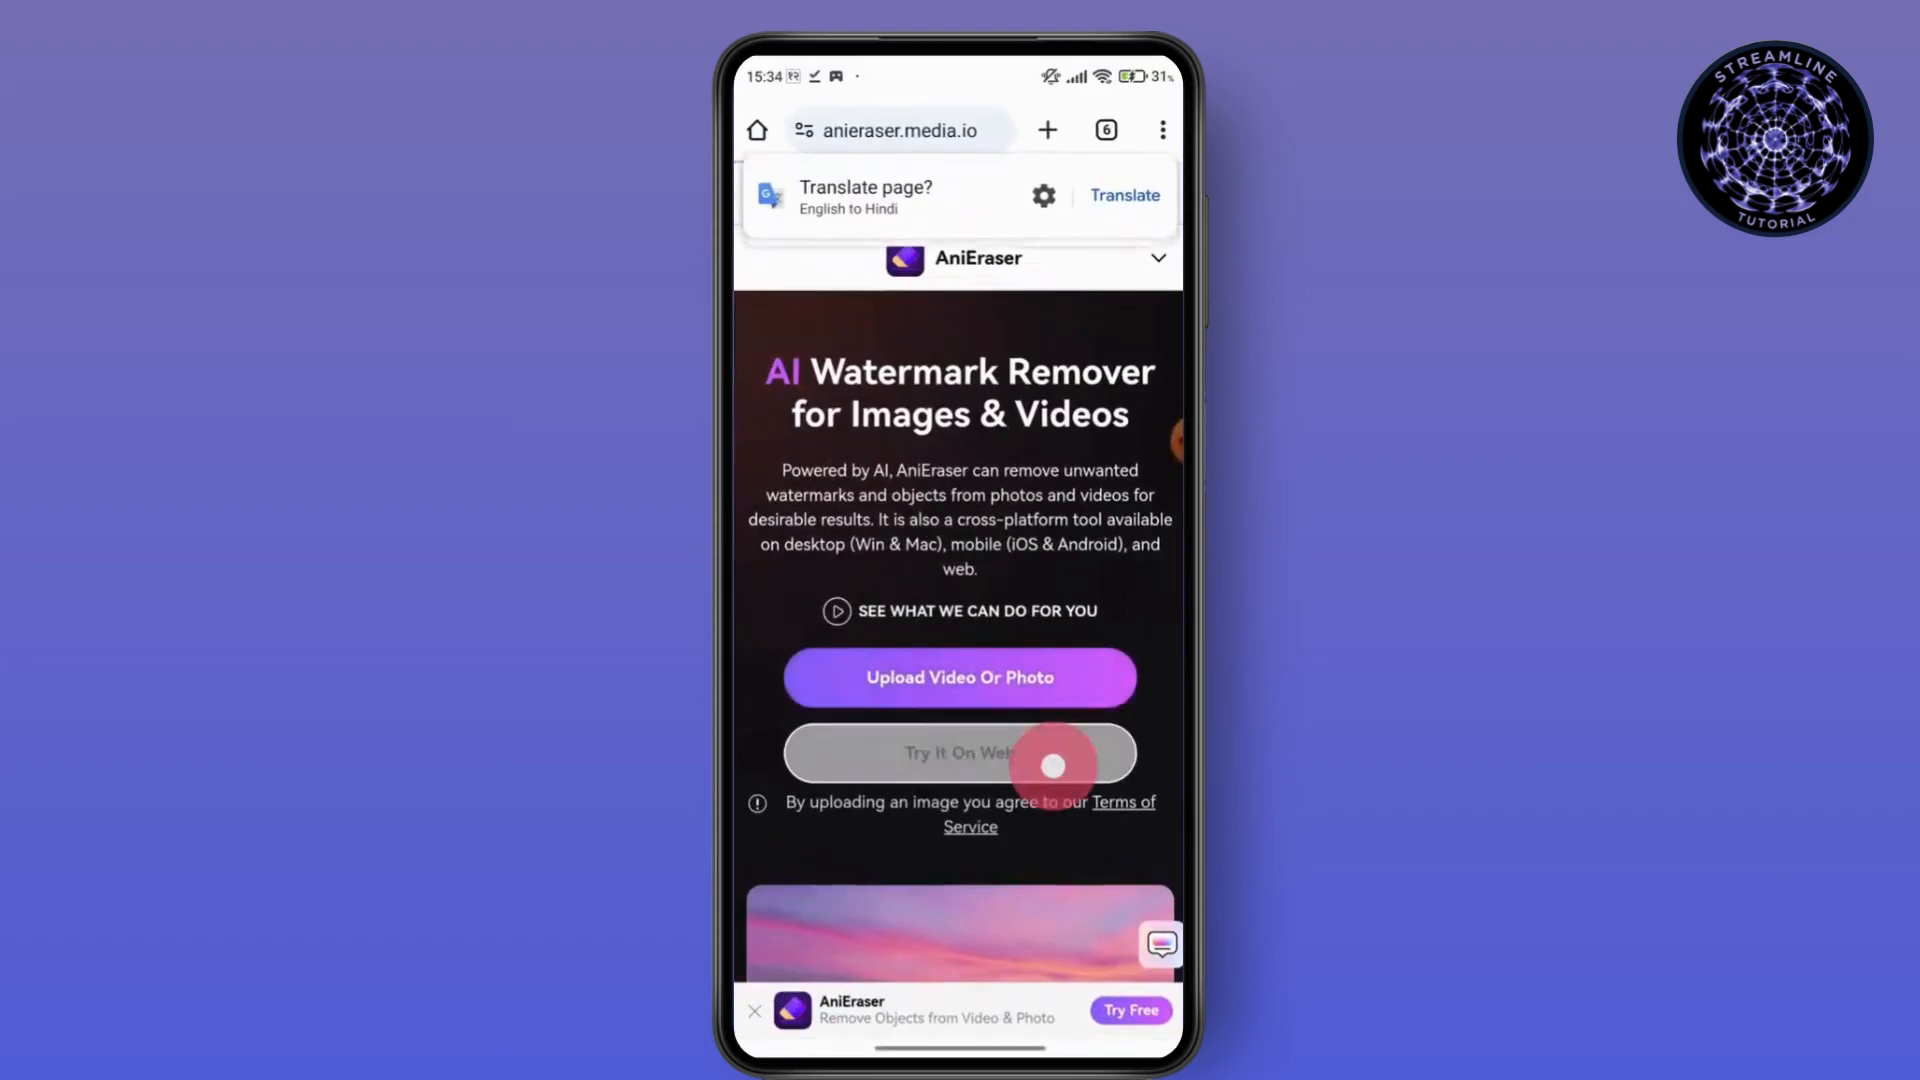
{"action": "left_click", "coordinate": [959, 752]}
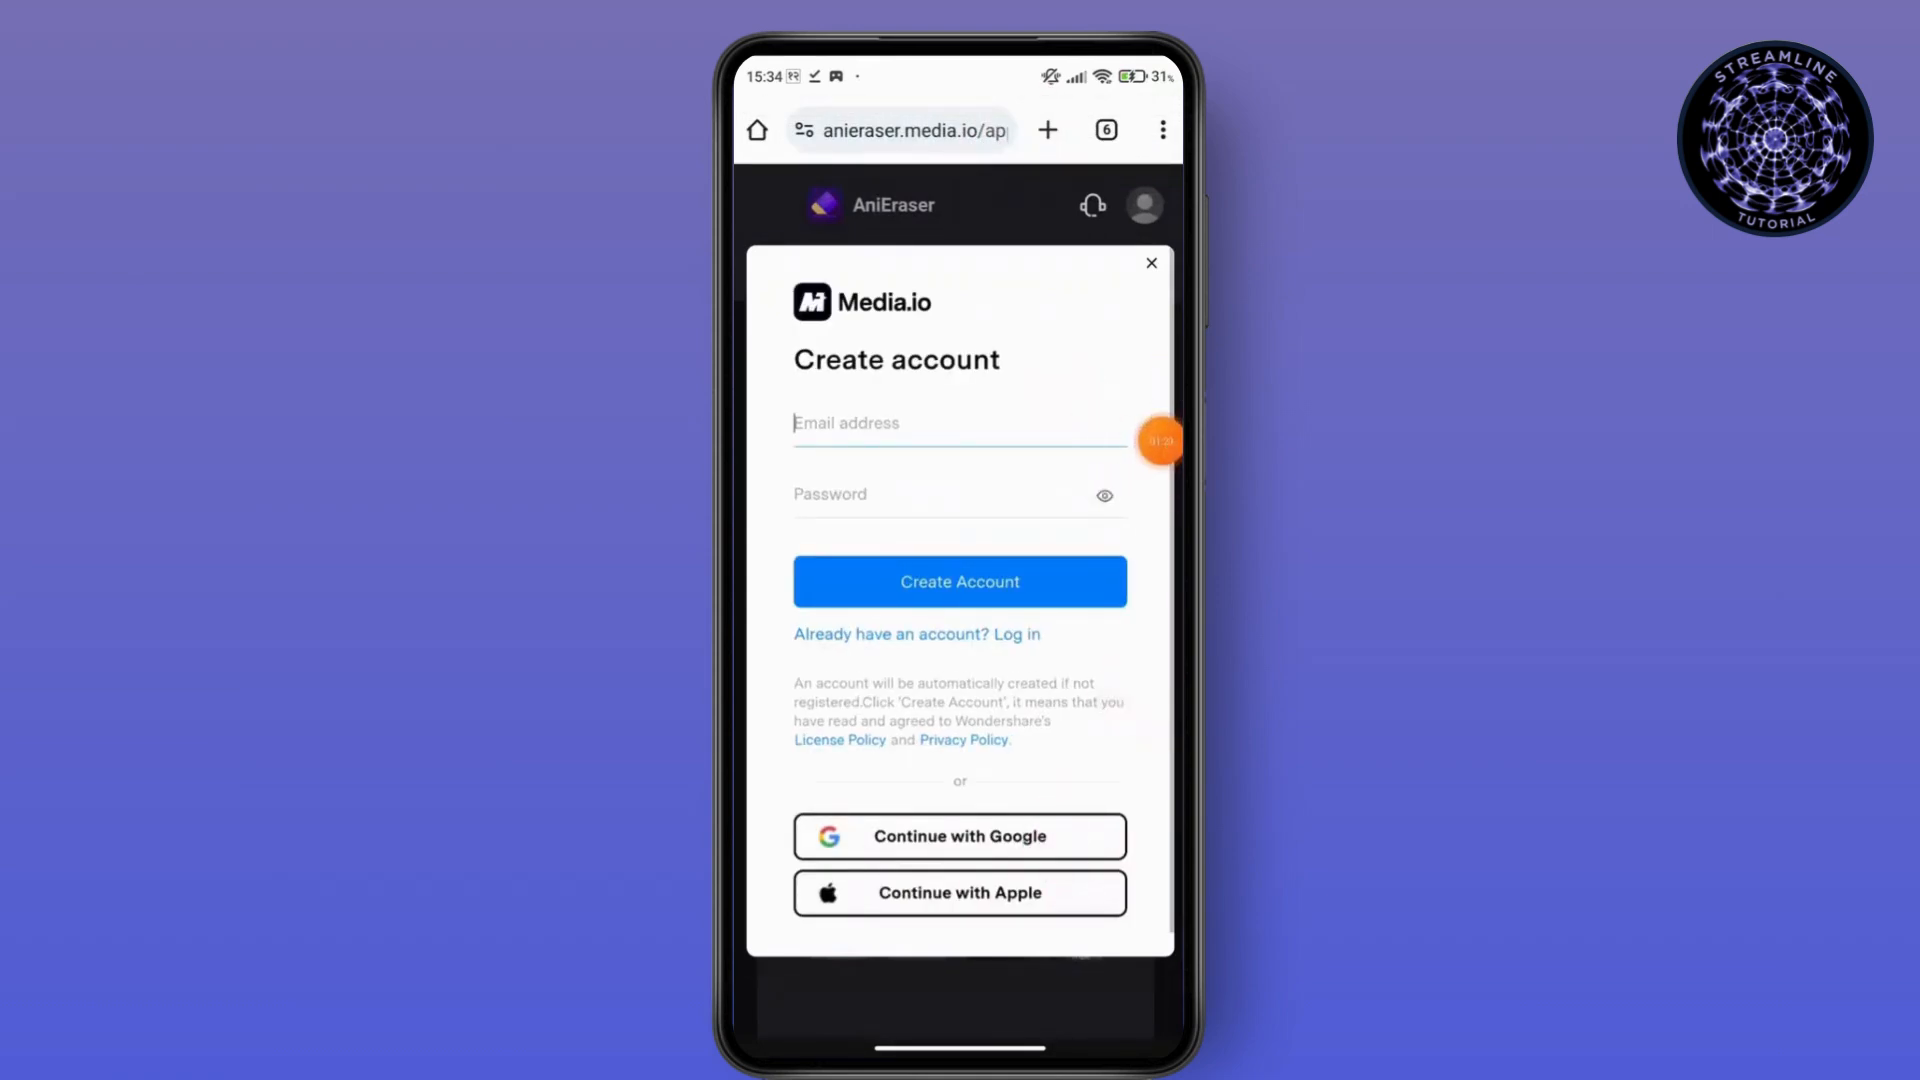
Continue with Google and pick an account to sign in
{"action": "left_click", "coordinate": [960, 836]}
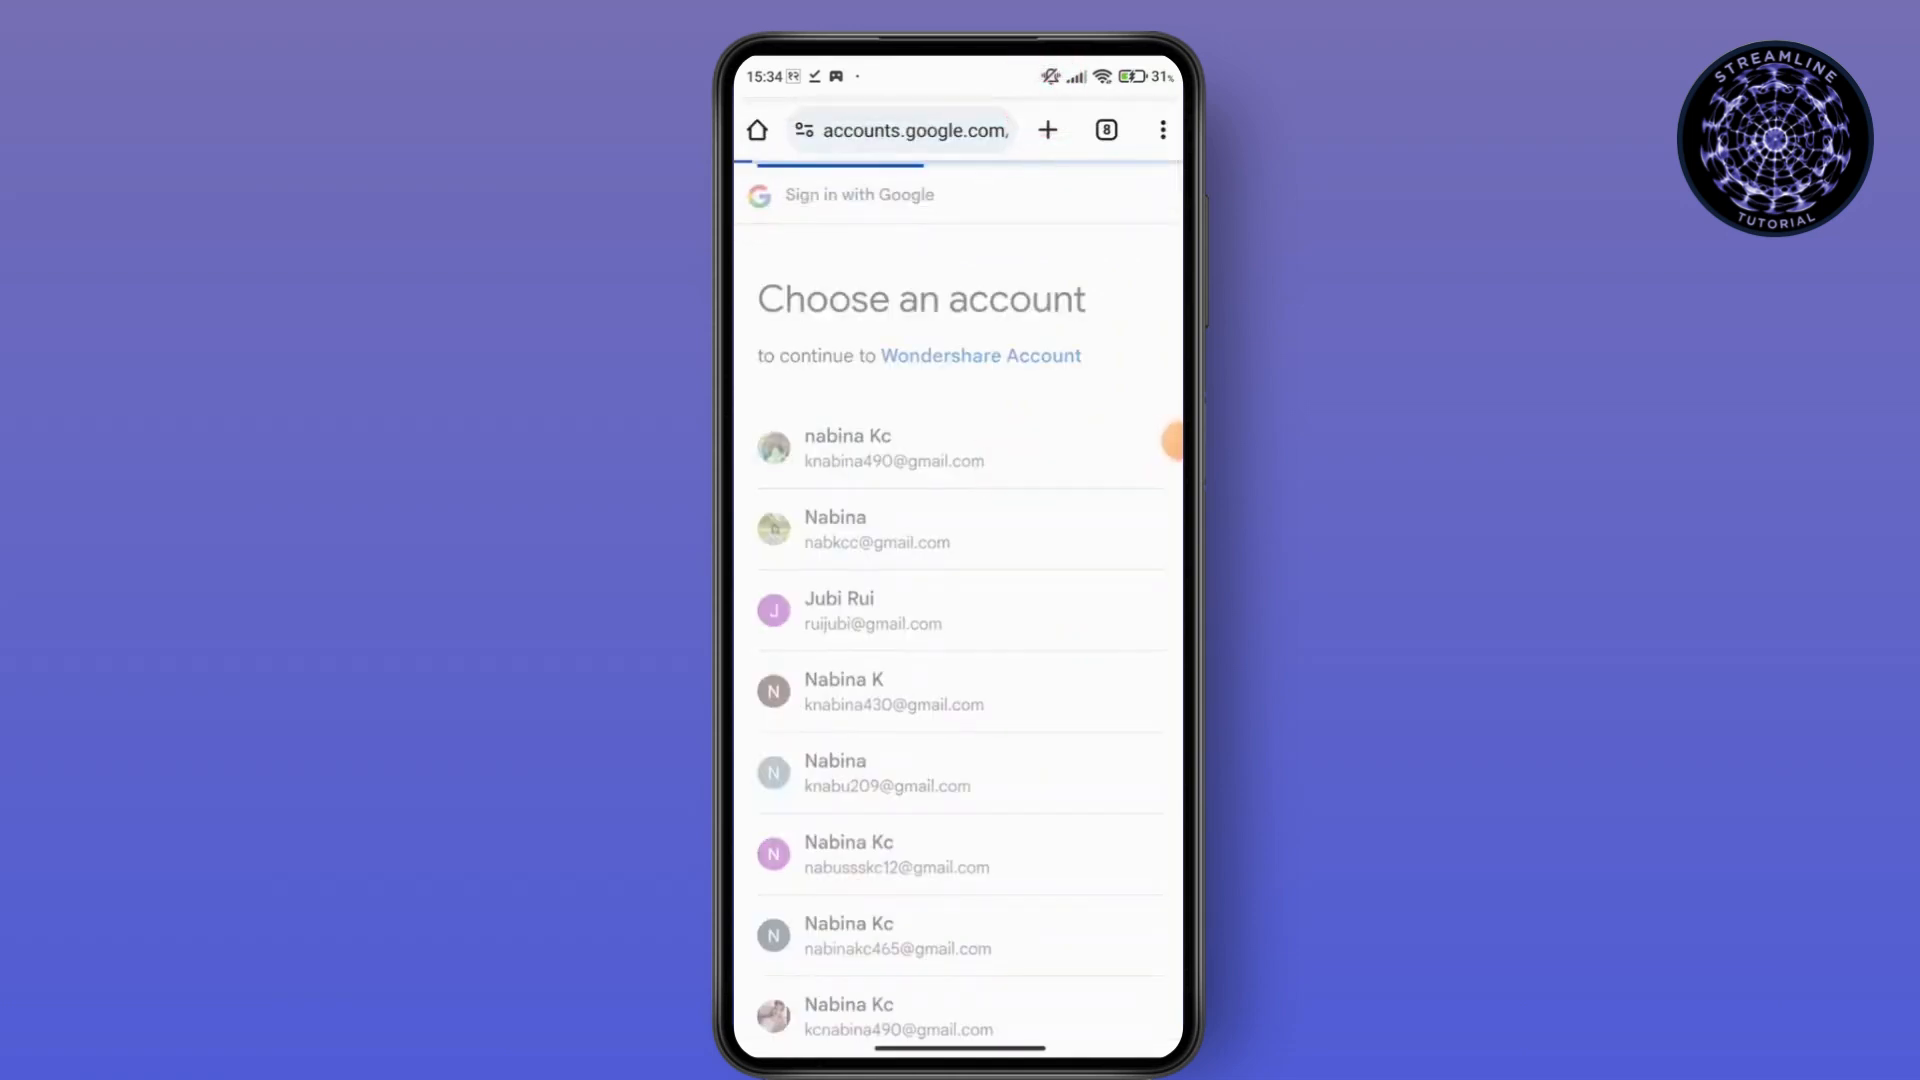
{"action": "left_click", "coordinate": [893, 447]}
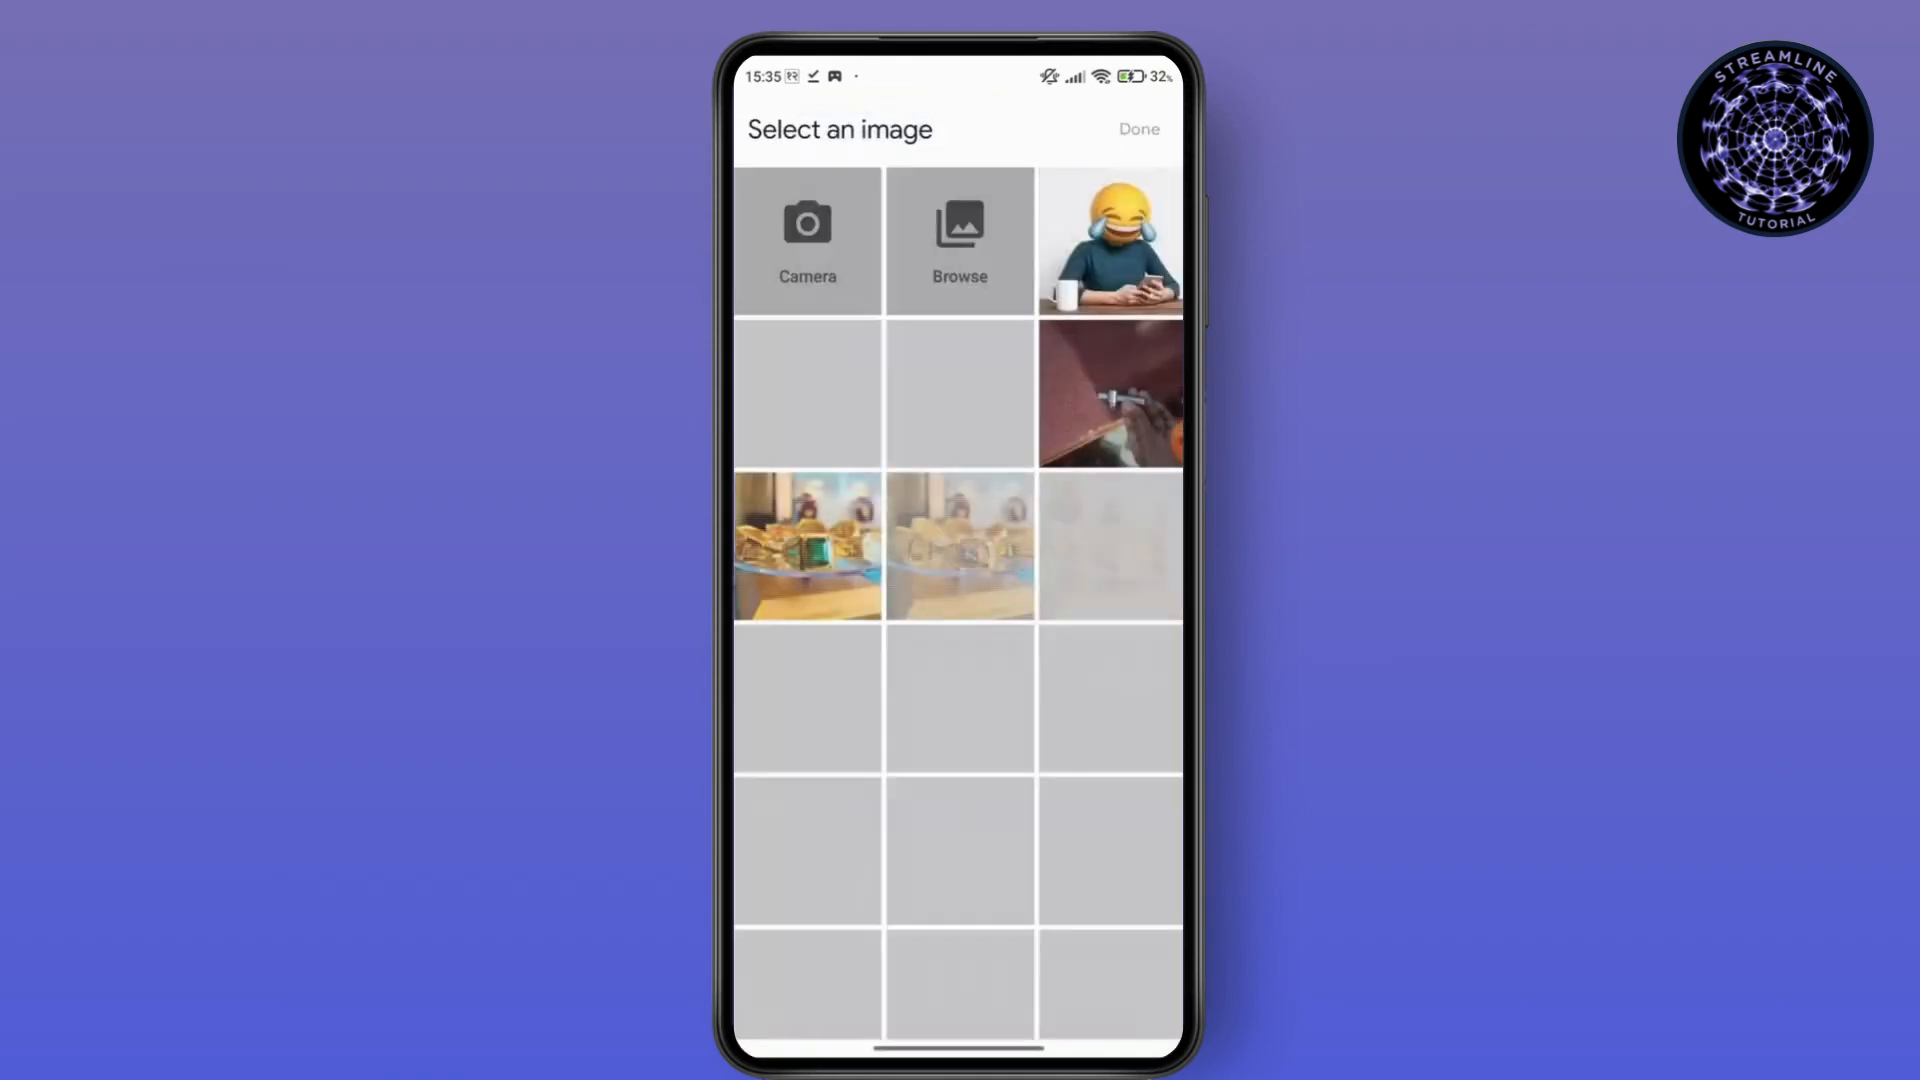
Upload the downloaded laughing-emoji photo into the object remover
{"action": "left_click", "coordinate": [1109, 239]}
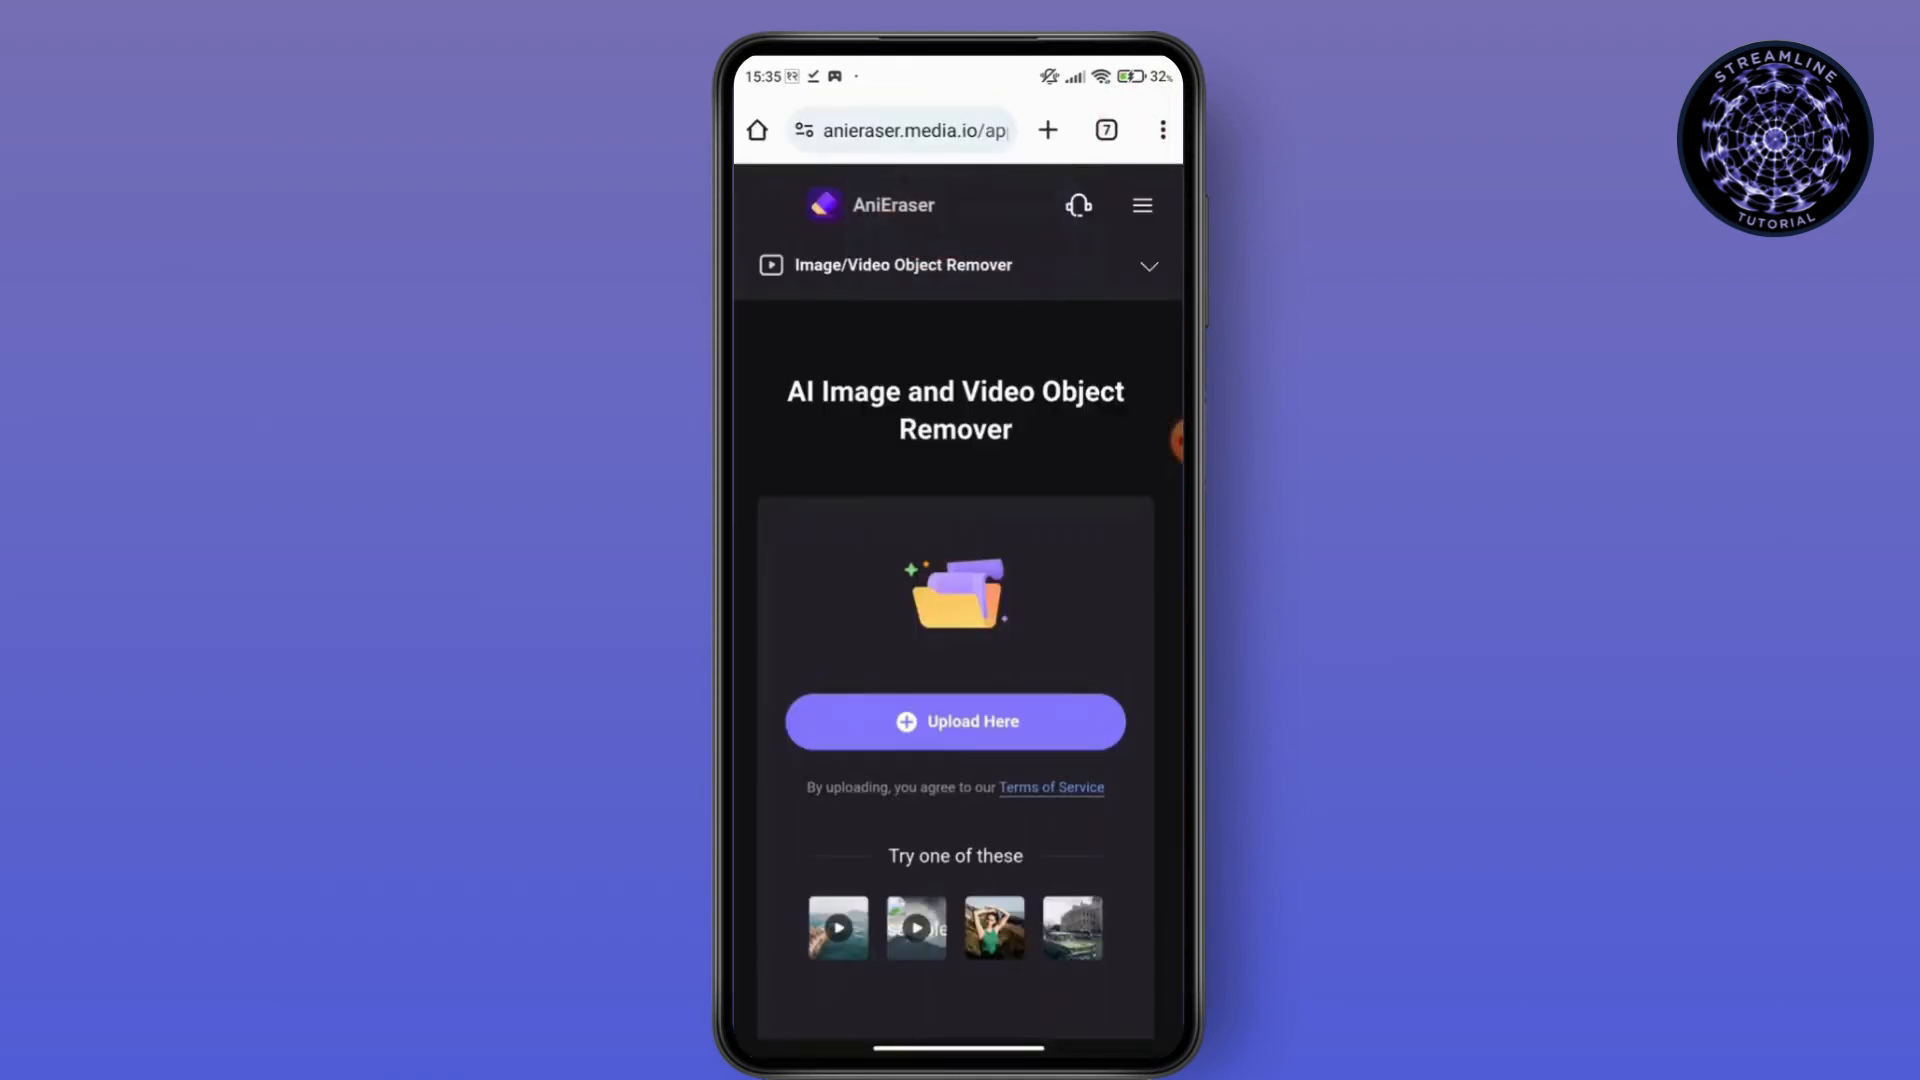
{"action": "left_click", "coordinate": [954, 721]}
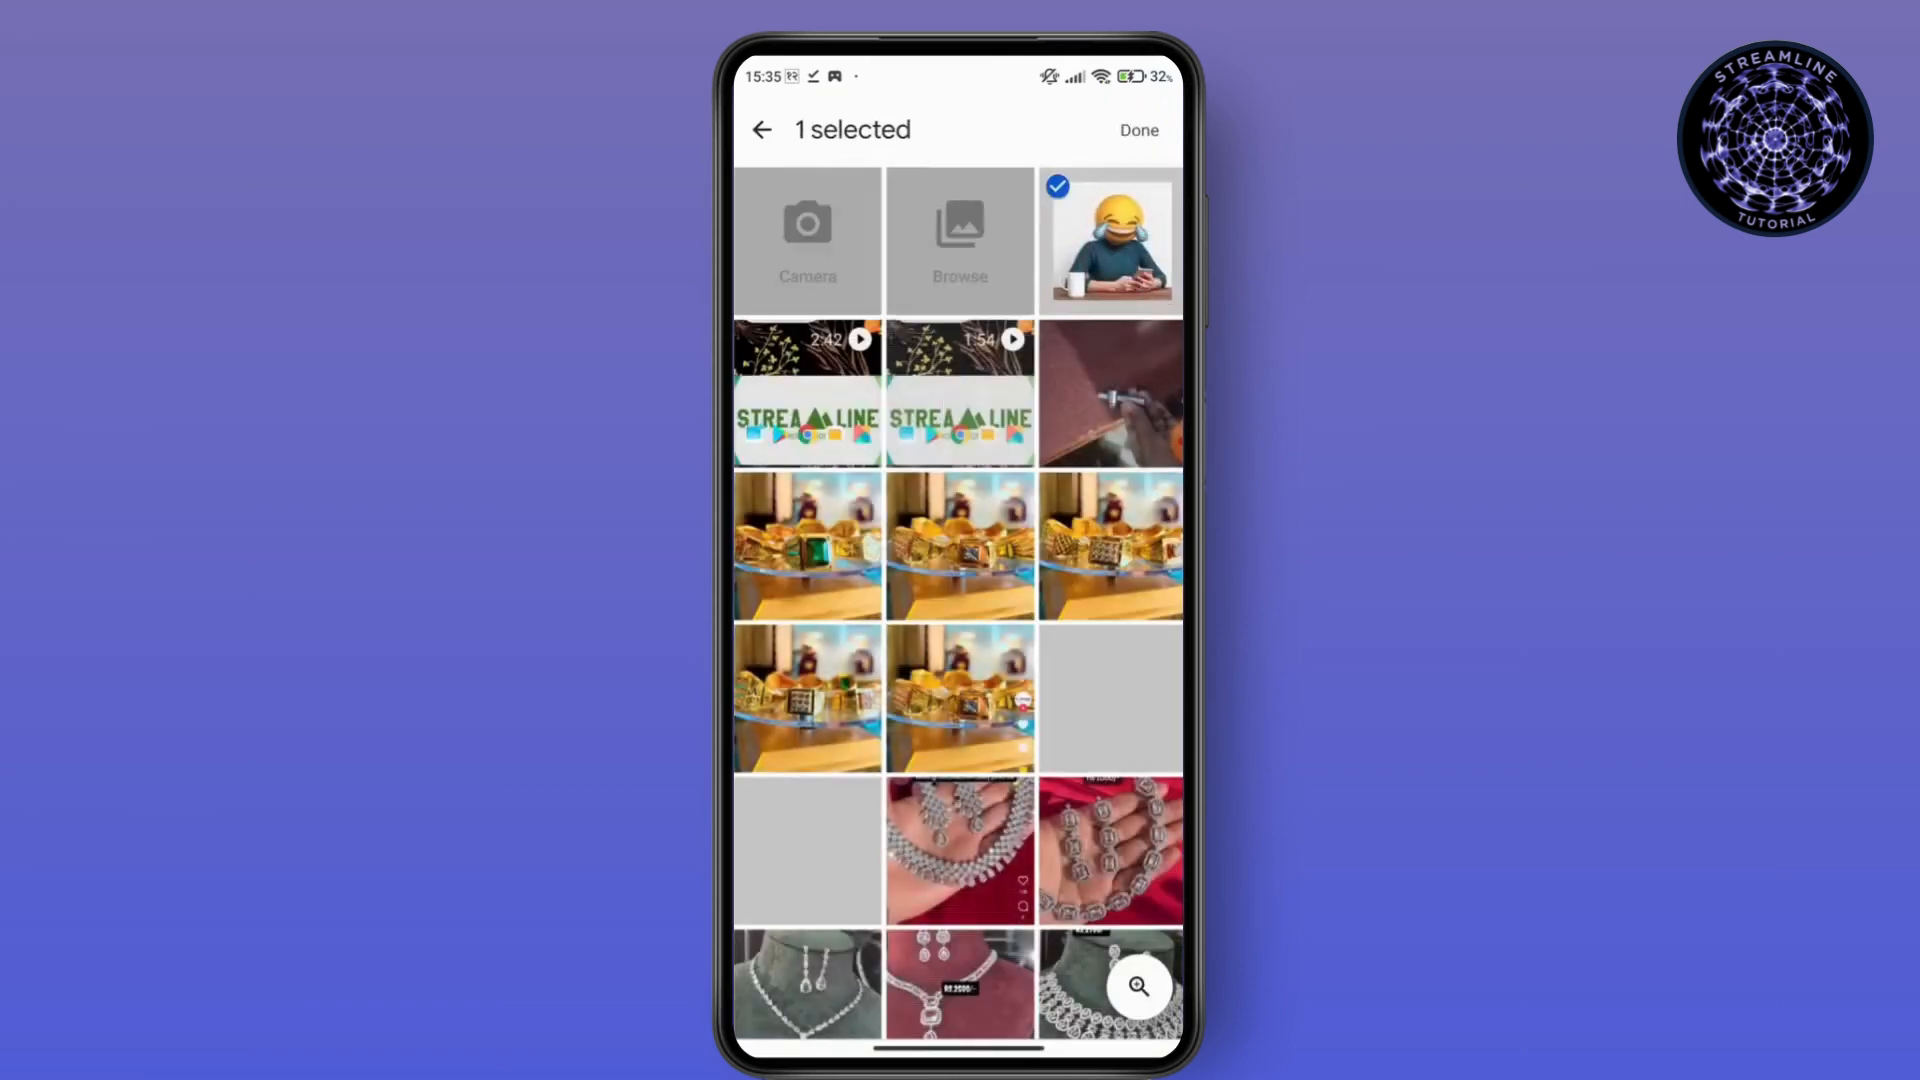
{"action": "left_click", "coordinate": [1136, 130]}
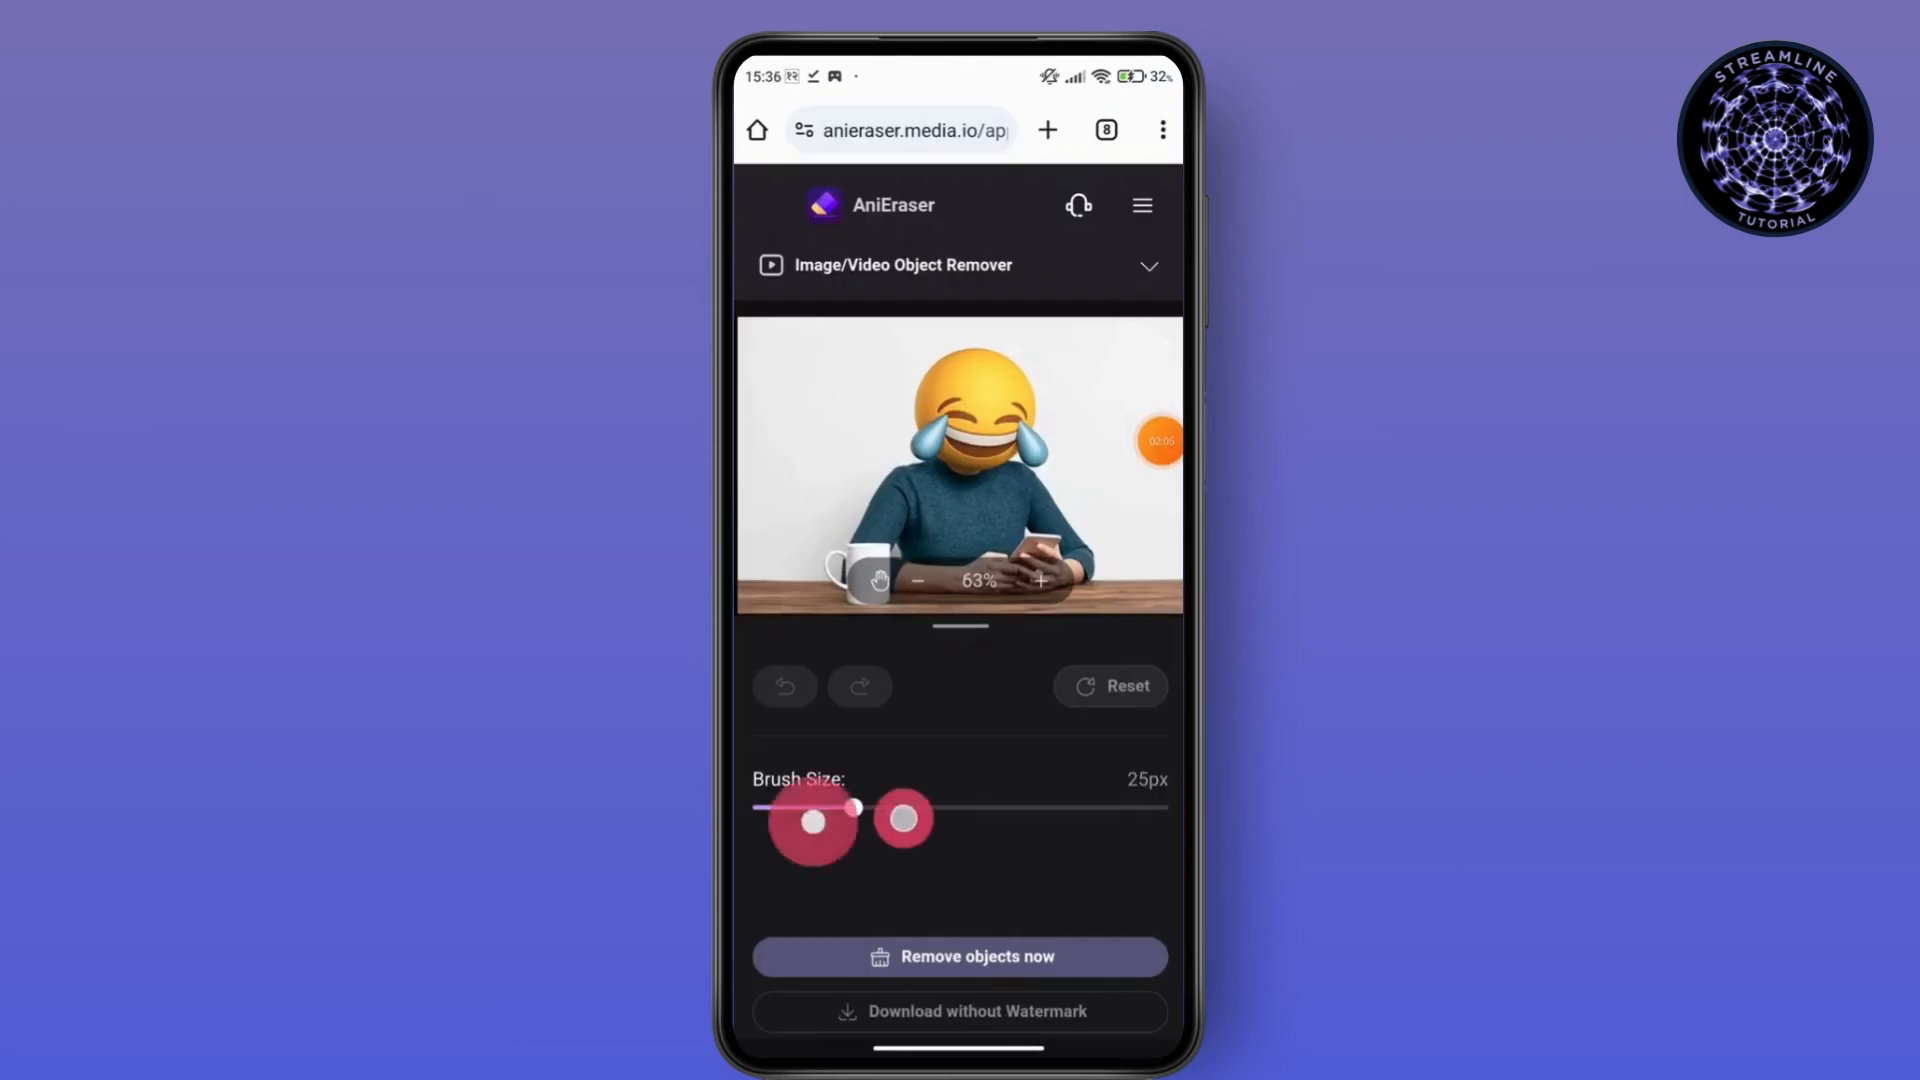
Set the brush to 37px, paint over the emoji face, and remove it
{"action": "left_click_drag", "start_coordinate": [853, 806], "coordinate": [904, 807]}
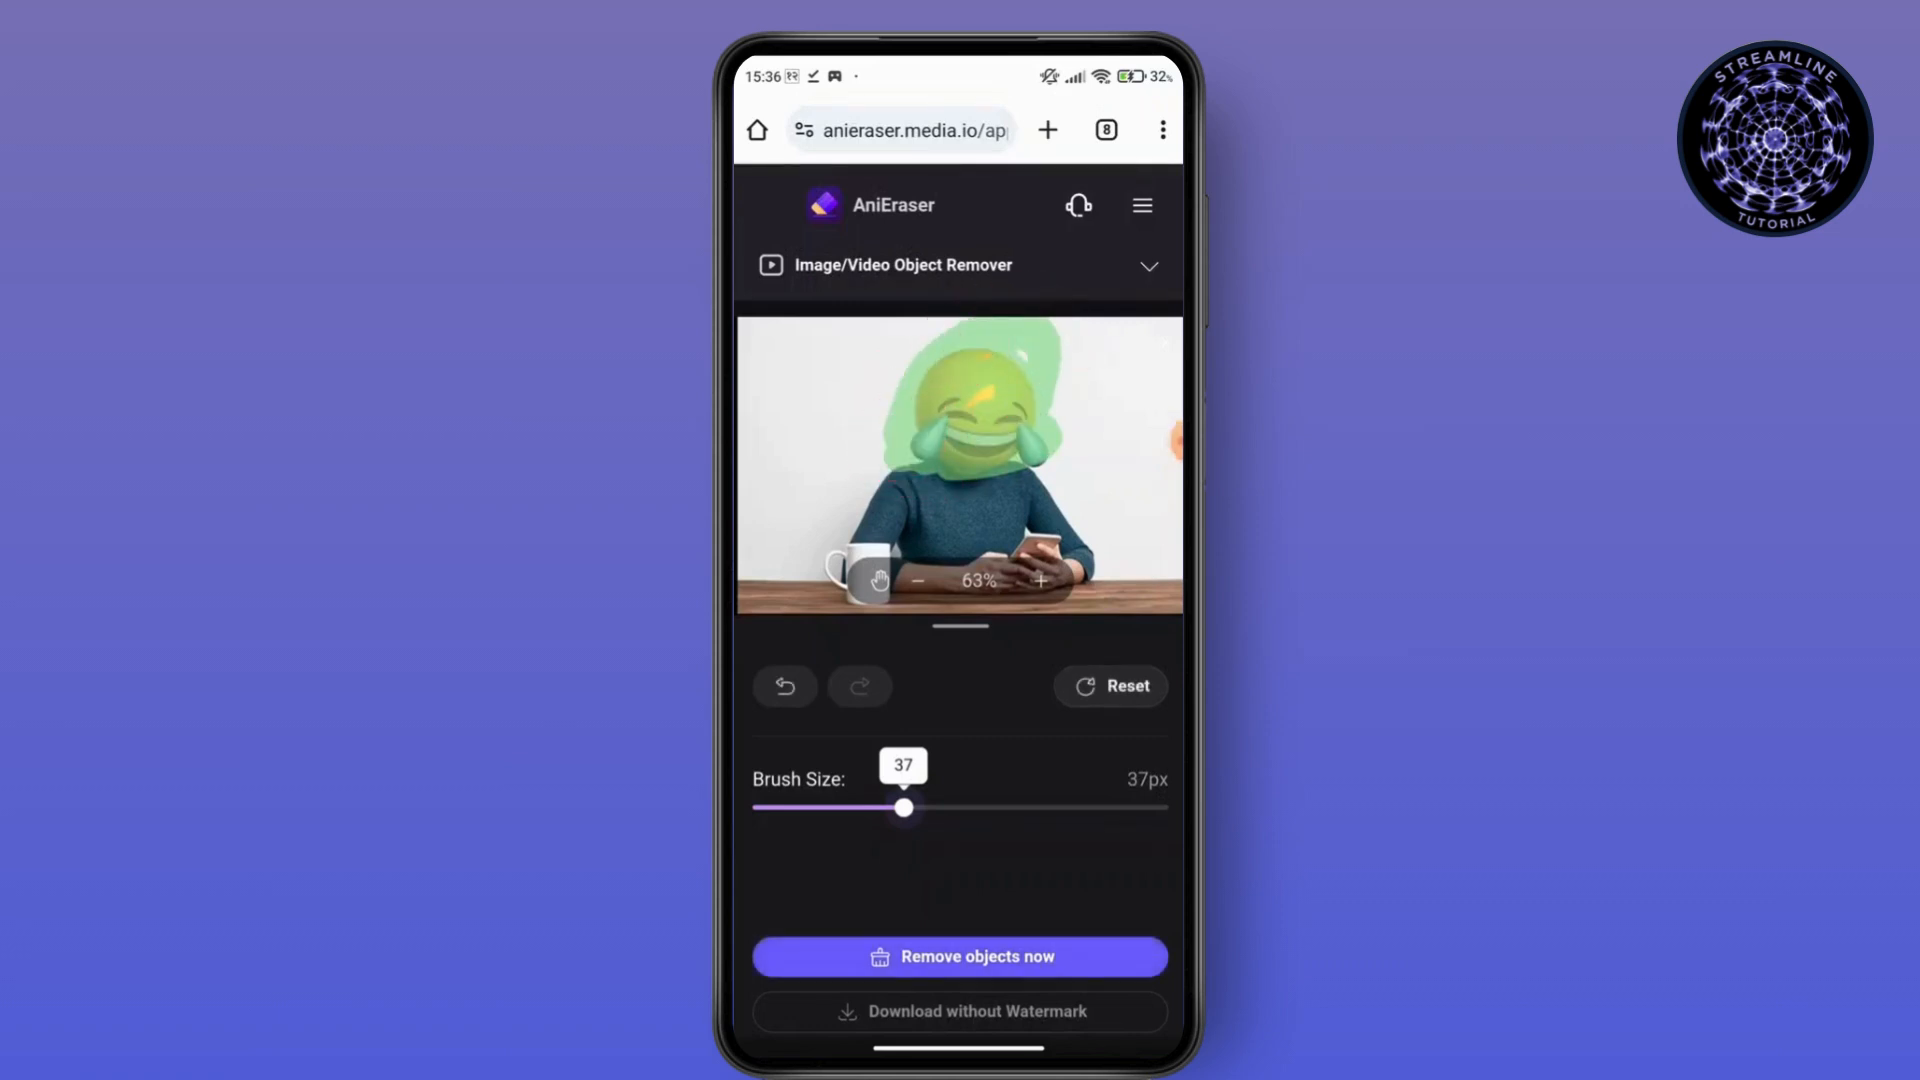
{"action": "left_click", "coordinate": [960, 956]}
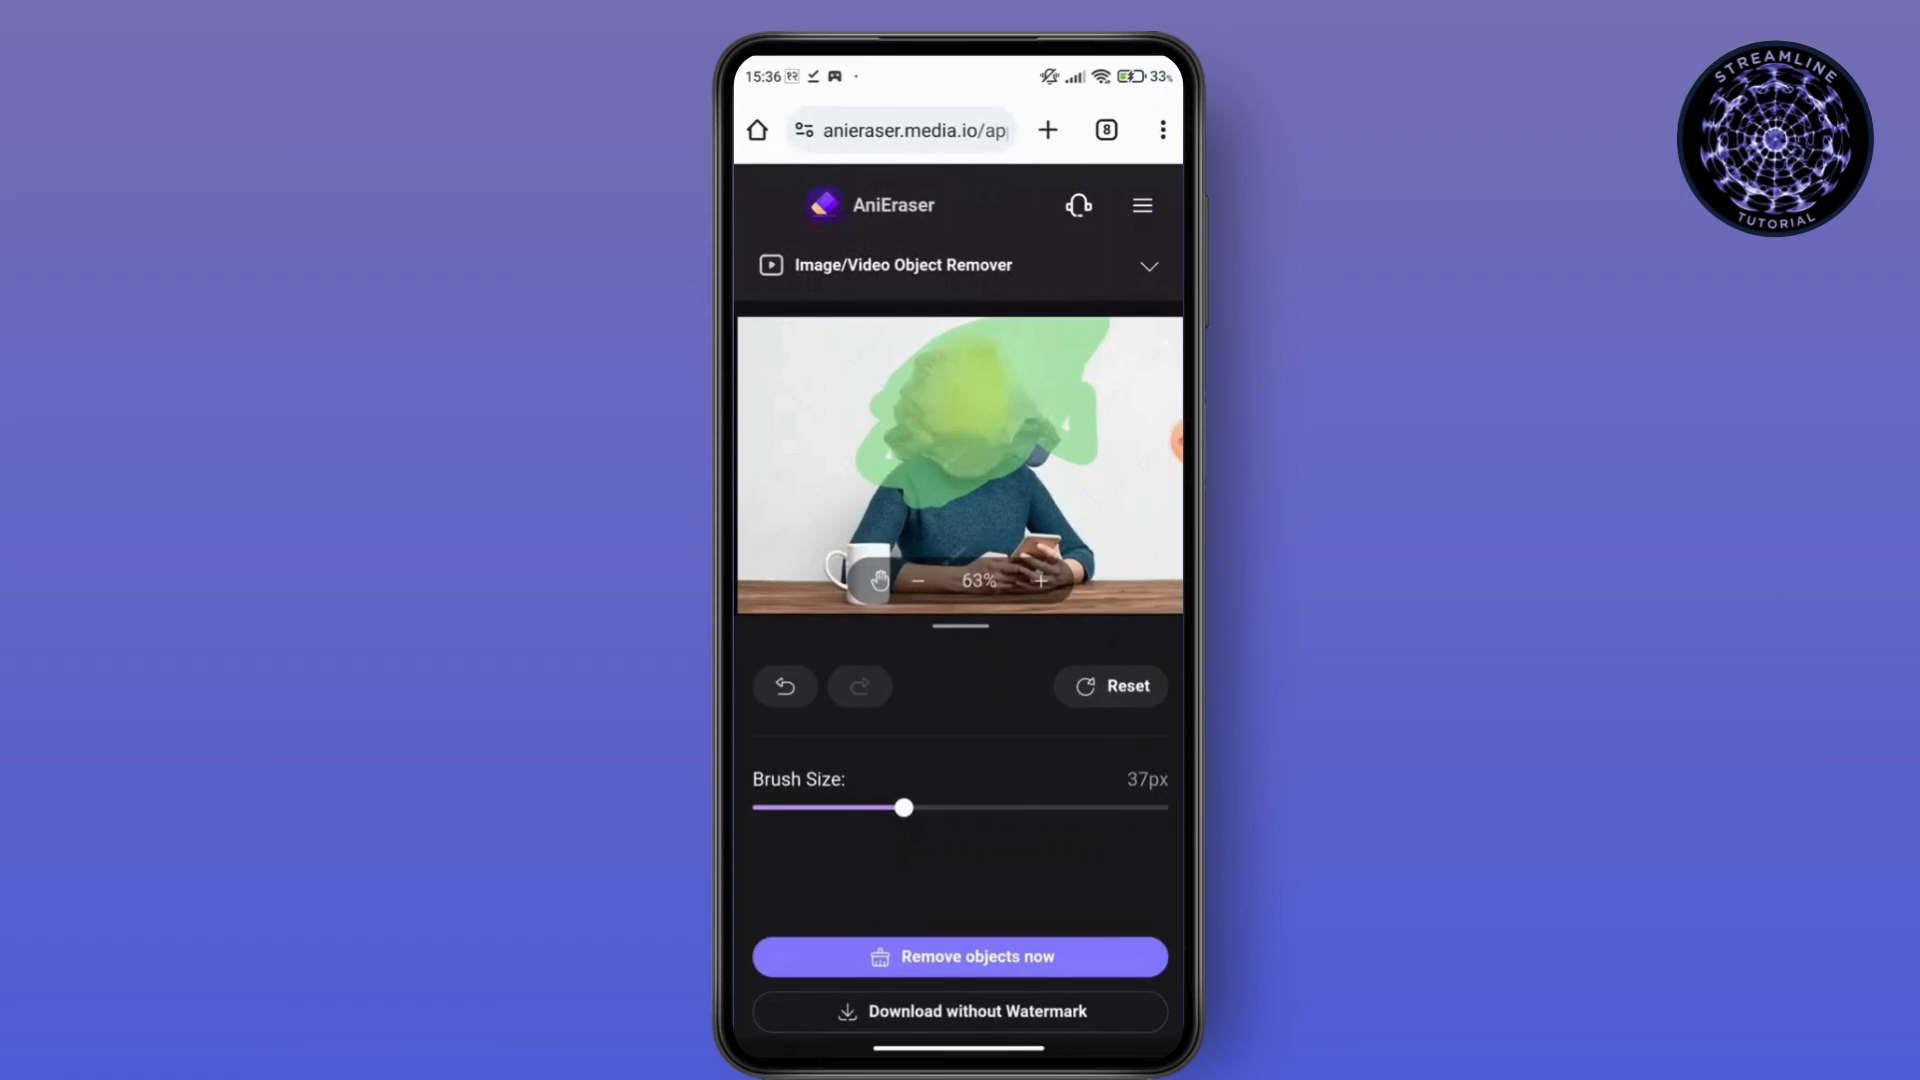
{"action": "left_click", "coordinate": [960, 956]}
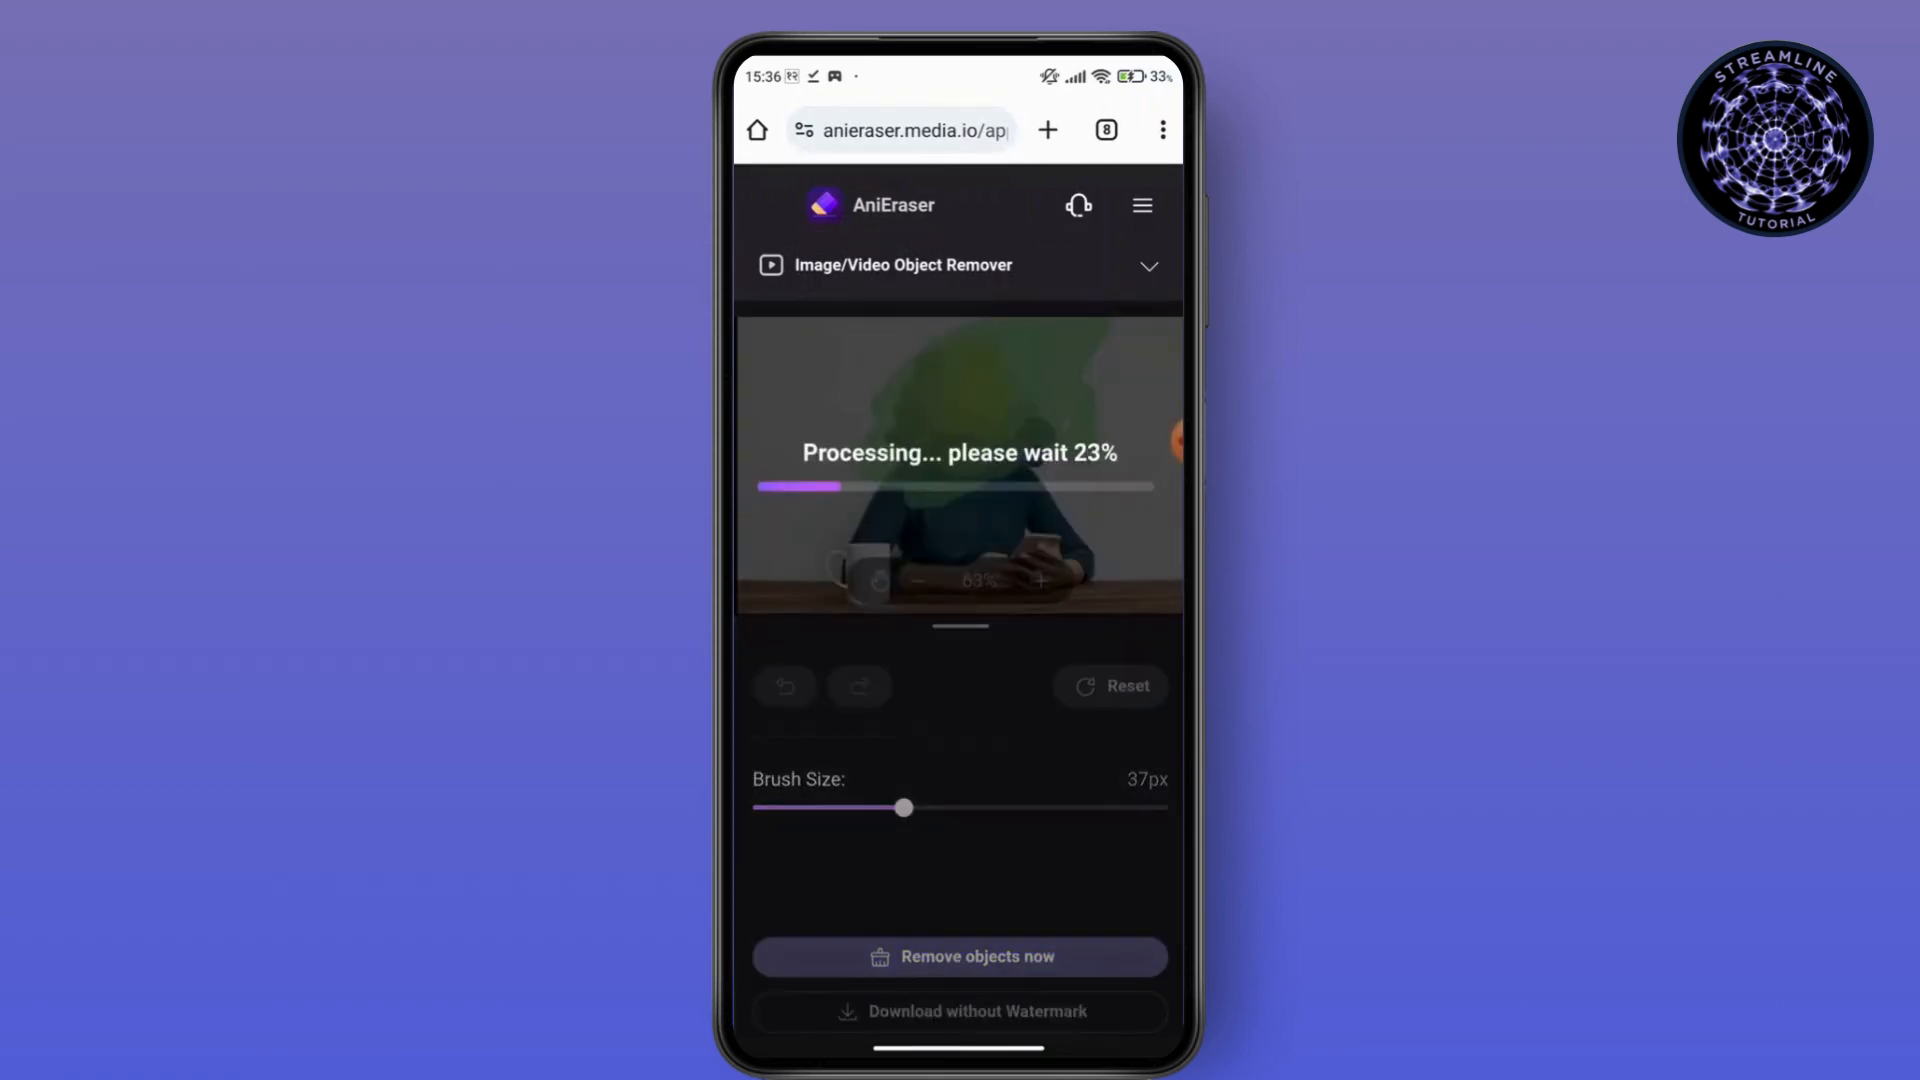